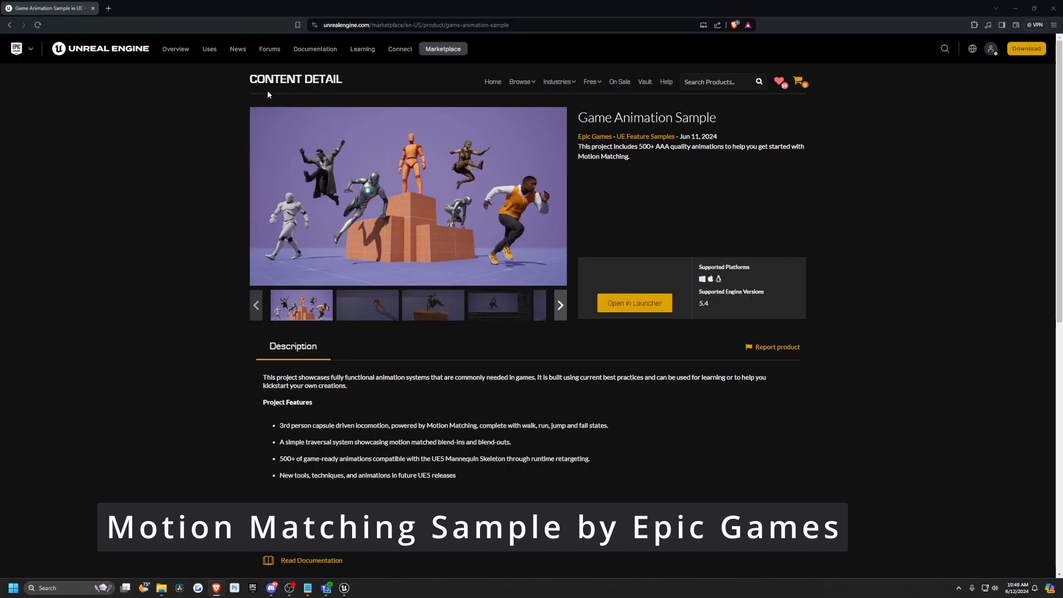
mouse_move(604, 166)
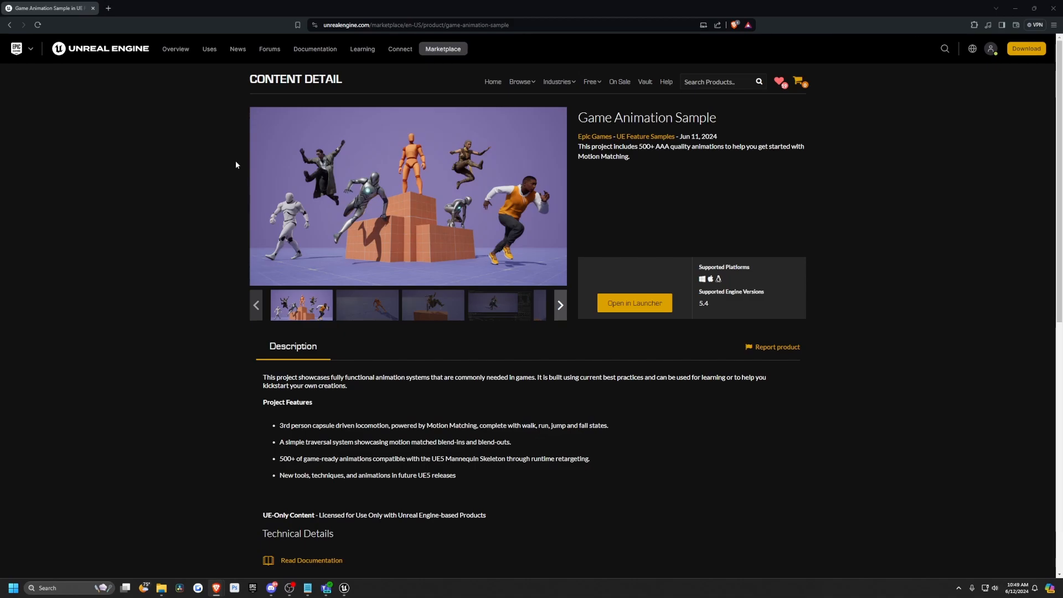
mouse_move(723, 122)
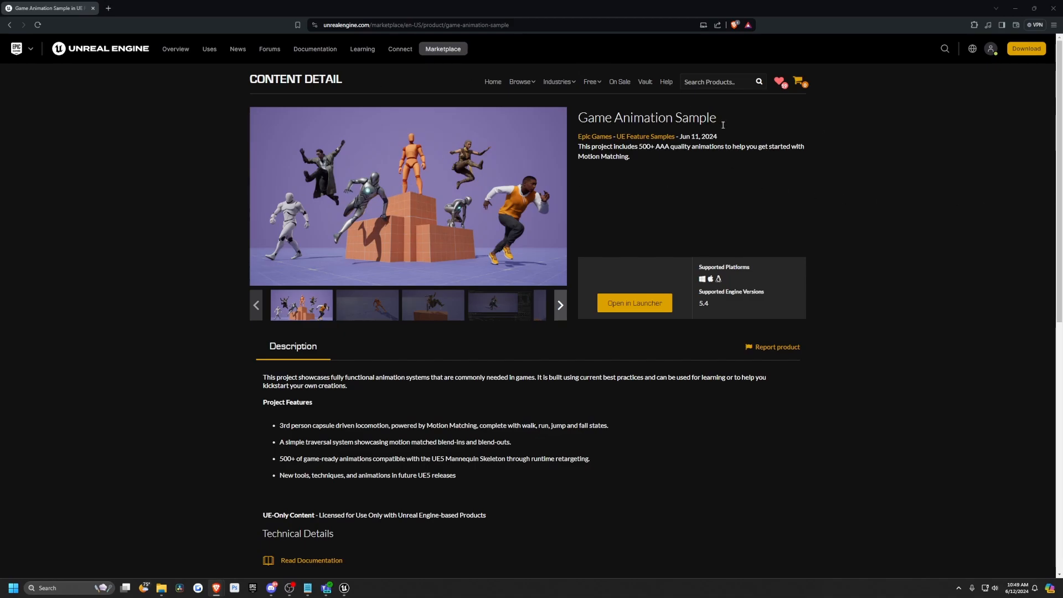
Bring up the Game Animation Sample's launcher page with its Create Project button.
click(522, 82)
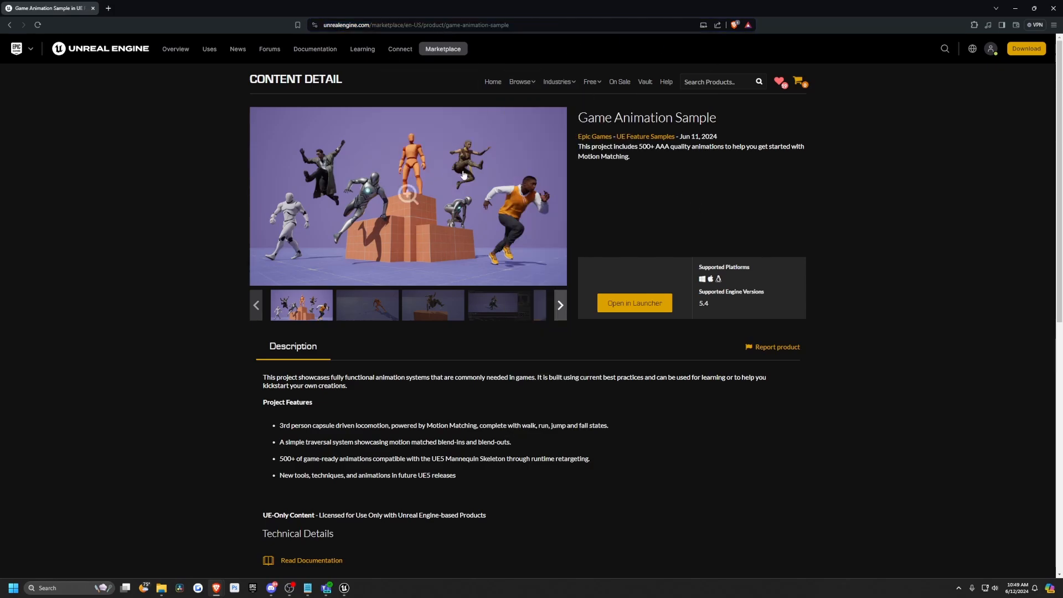
mouse_move(638, 277)
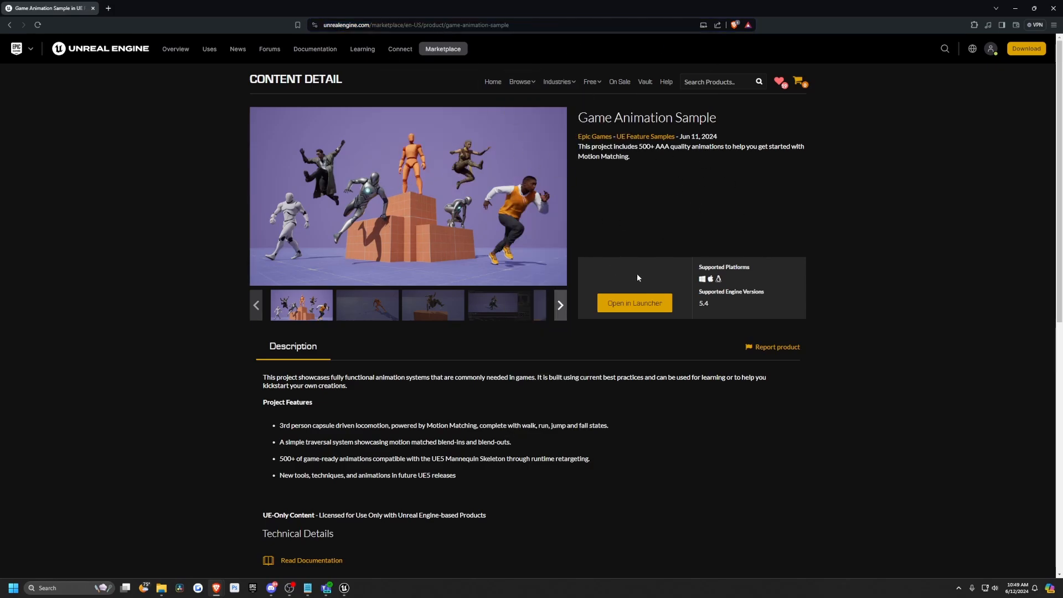
mouse_move(257, 576)
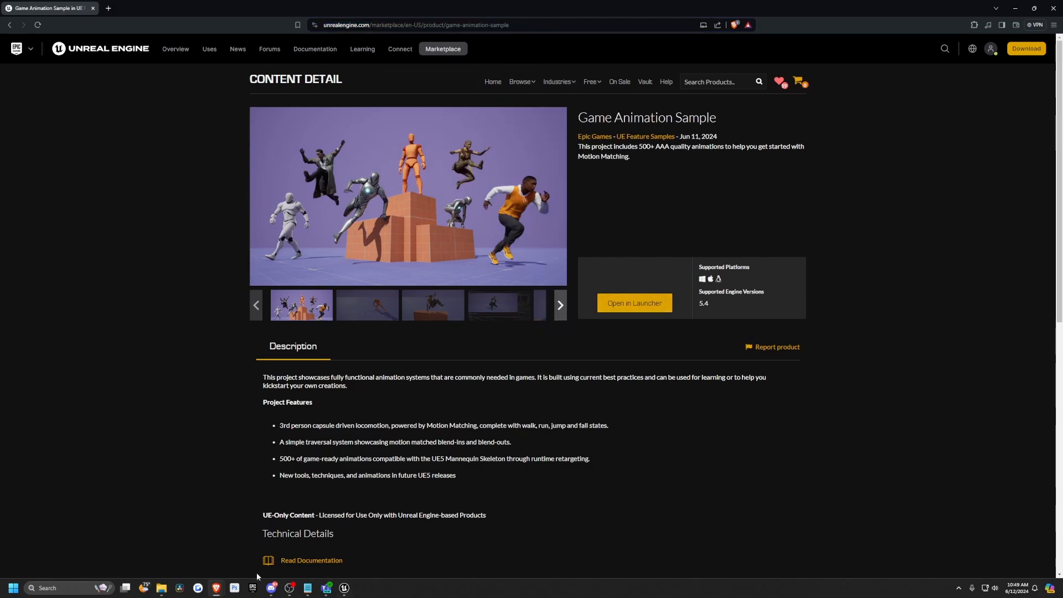
click(634, 302)
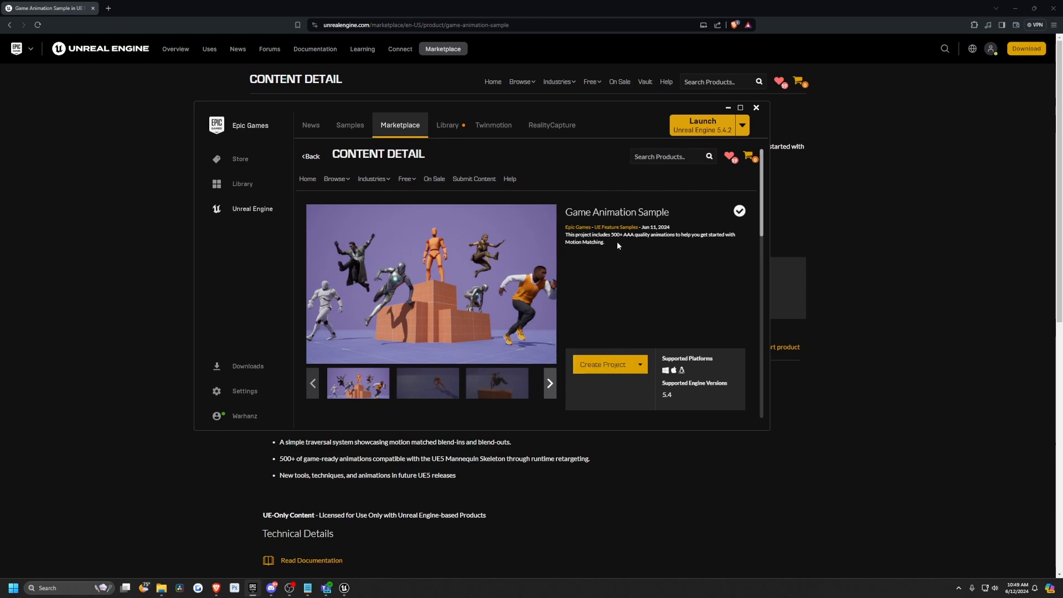
mouse_move(611, 248)
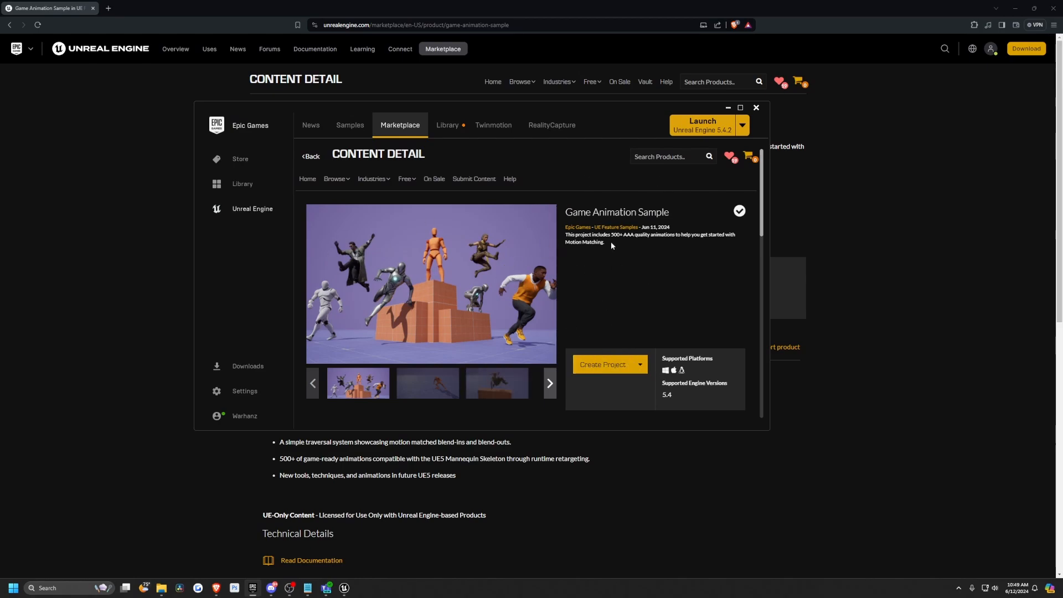
mouse_move(352, 563)
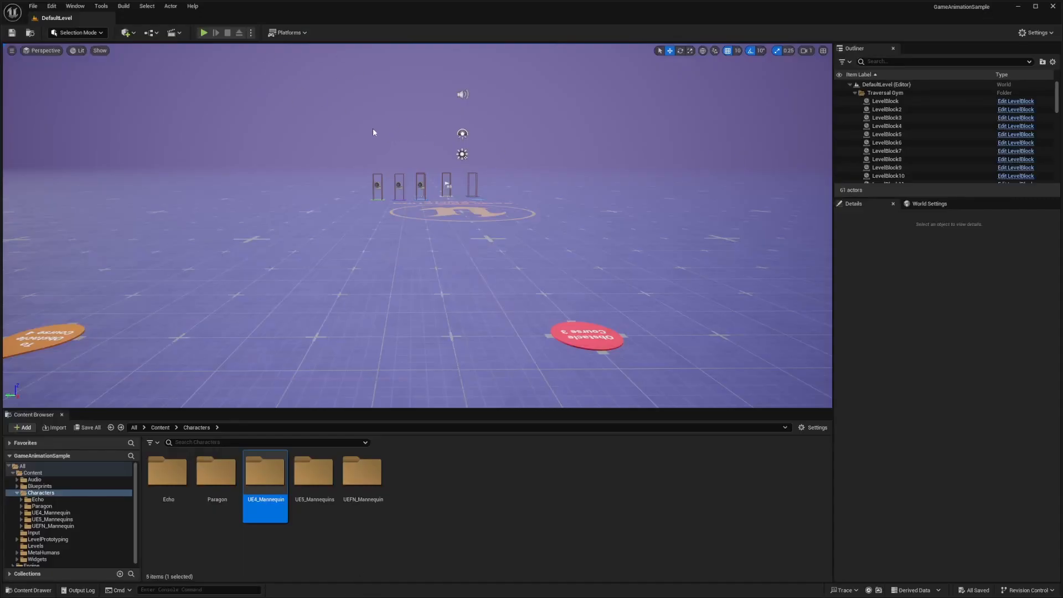
Start Play In Editor on DefaultLevel so the mannequin stands in the session.
click(205, 32)
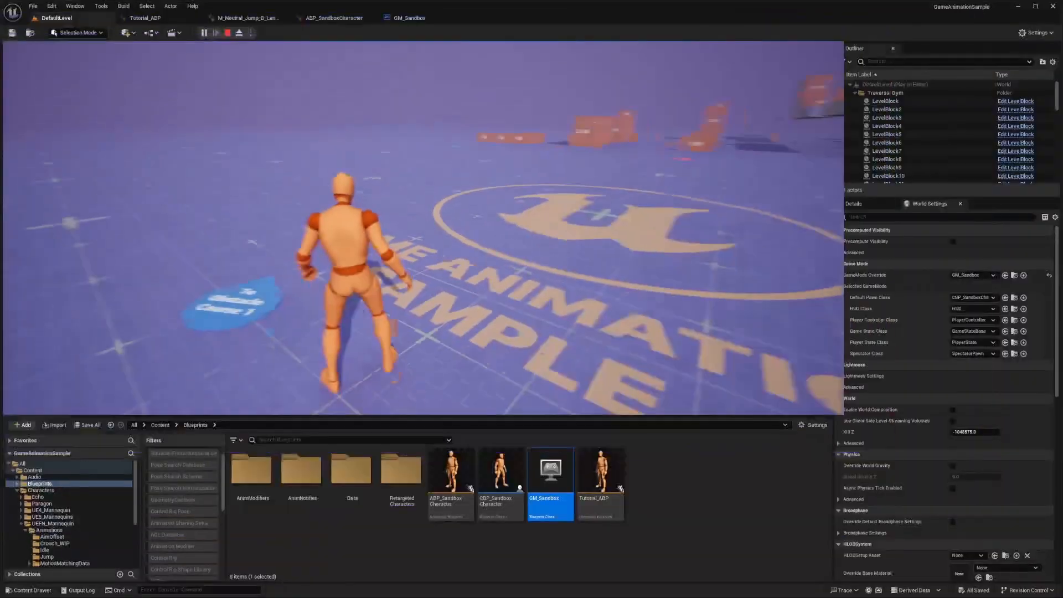
Search 'pose' in the Plugins window to confirm Pose Search is enabled, then close it.
click(227, 32)
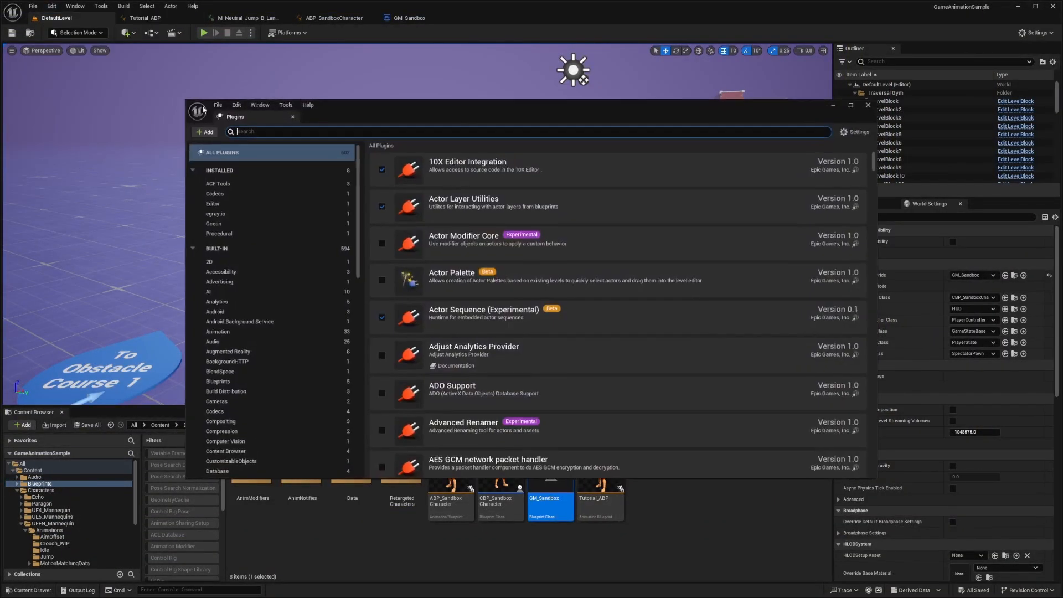
text(pose searc)
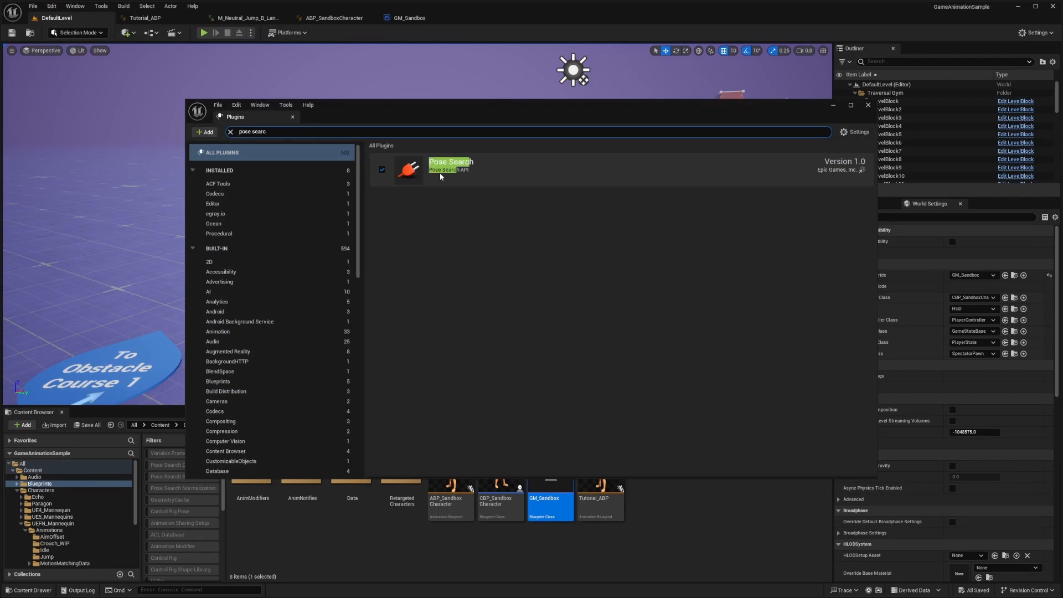
click(868, 105)
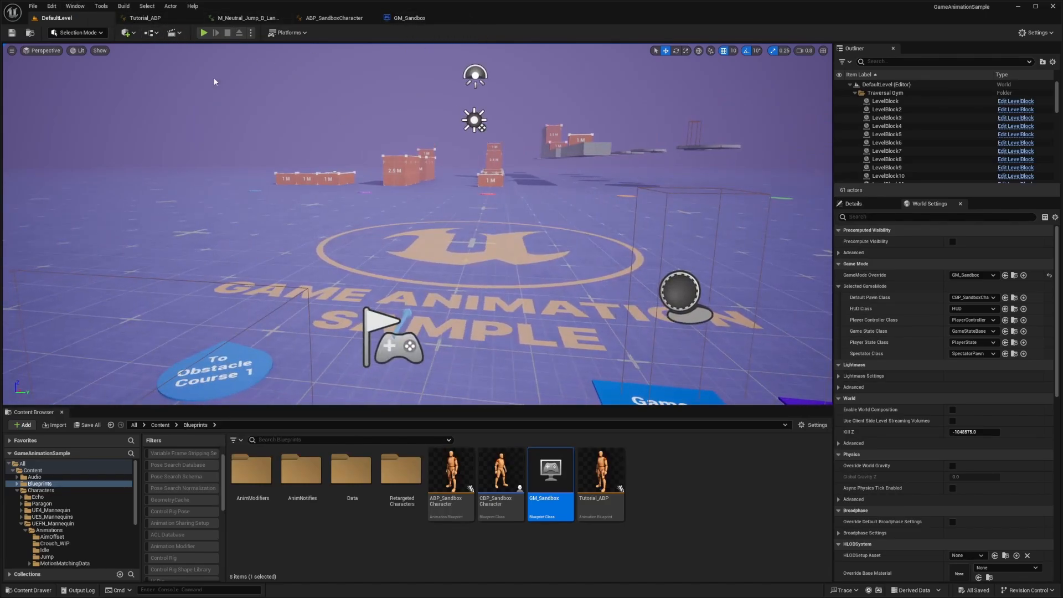
Start a new play session as the mannequin with the sample debug panel showing.
click(204, 32)
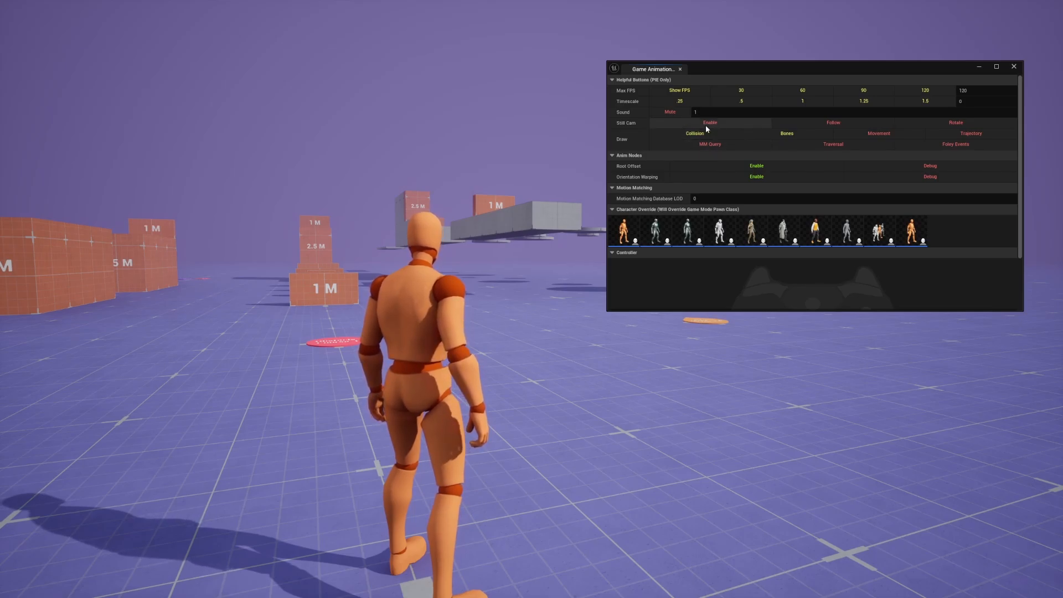
Enable the movement debug readout showing movement mode, velocity and position over the mannequin.
click(878, 133)
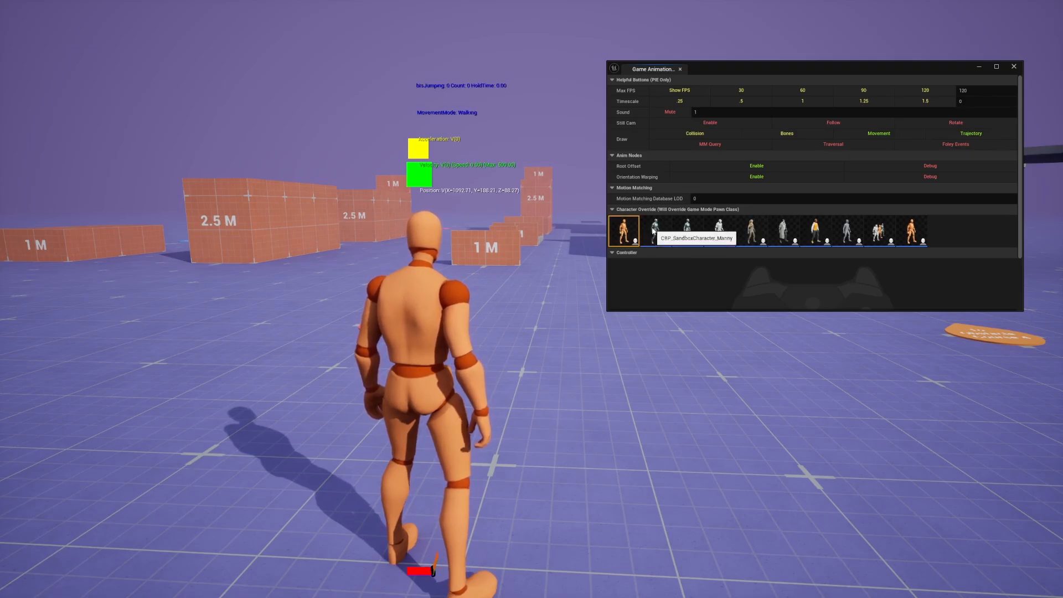
Swap the pawn through the UE4 mannequin, TwinBlast and another Character Override thumbnail.
click(720, 230)
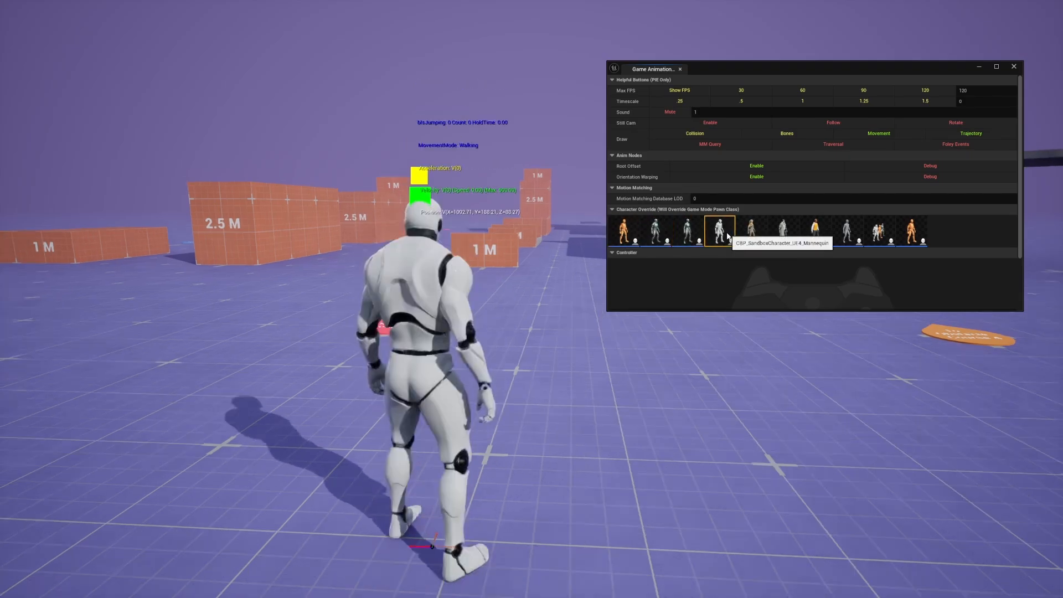
click(752, 231)
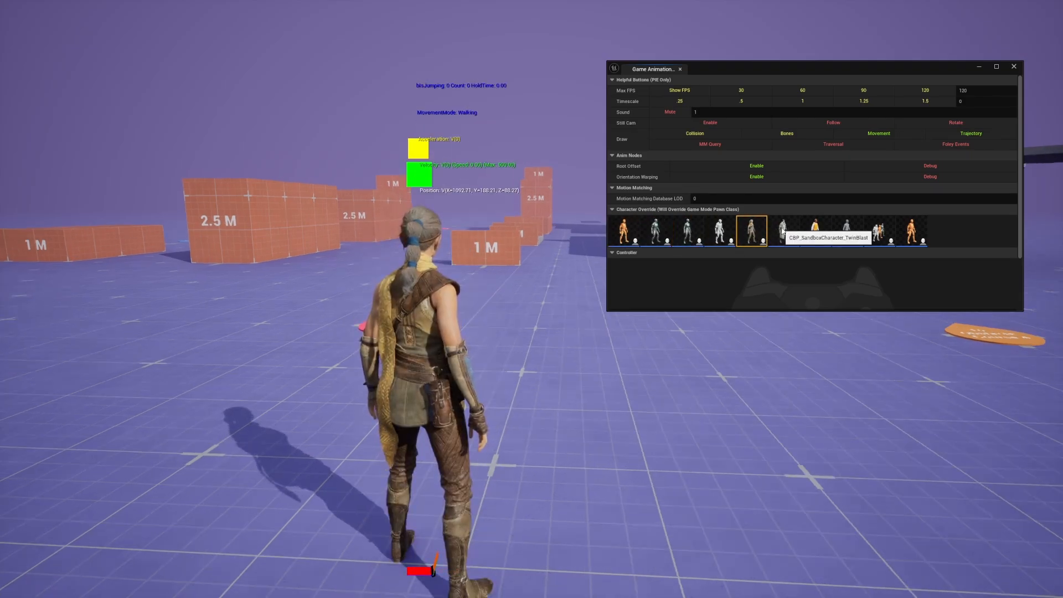
click(848, 230)
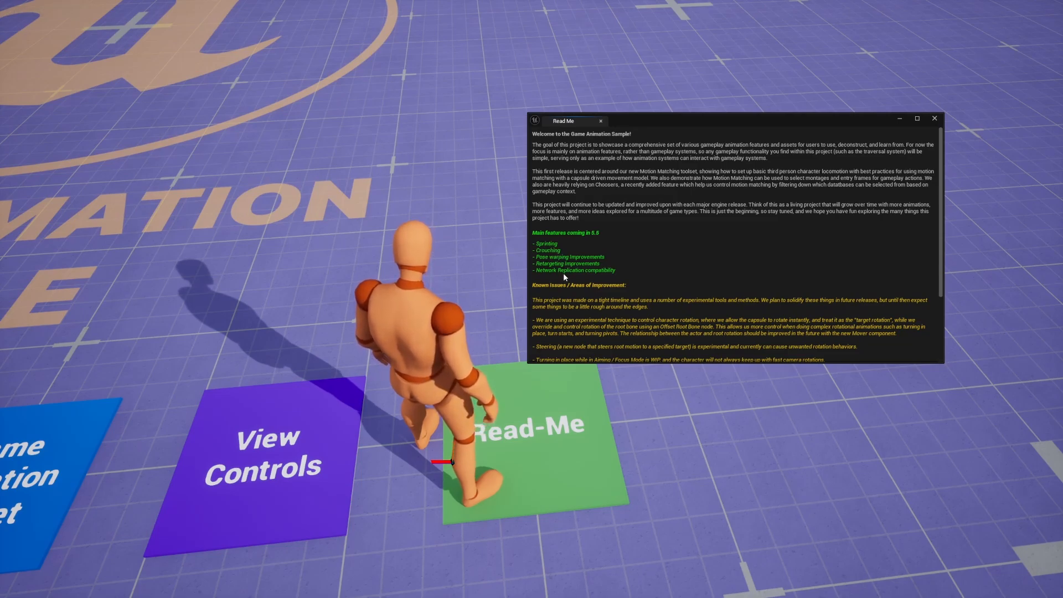
Scroll through the Read Me window's goals, upcoming features and known issues.
scroll(down, 3)
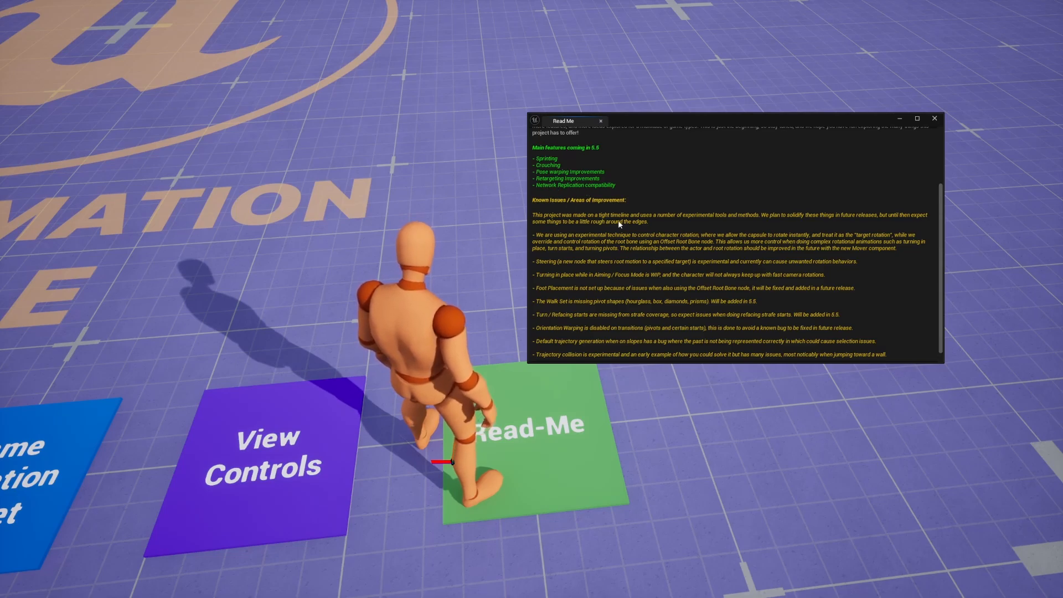
scroll(down, 3)
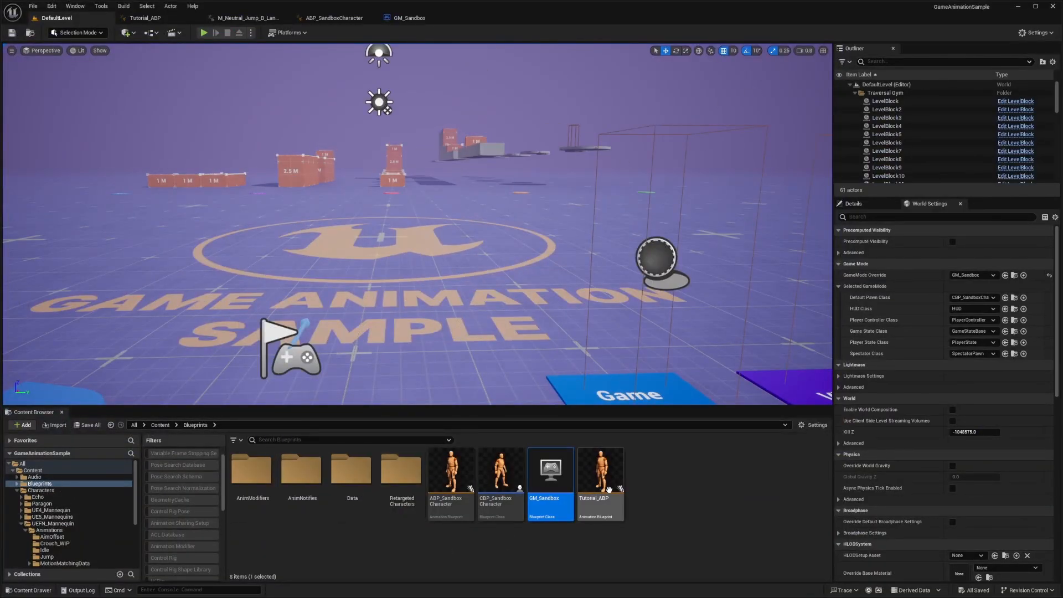
Preview a standing turn animation from the UEFN_Mannequin Idle folder and view Tutorial_ABP's graph.
click(52, 522)
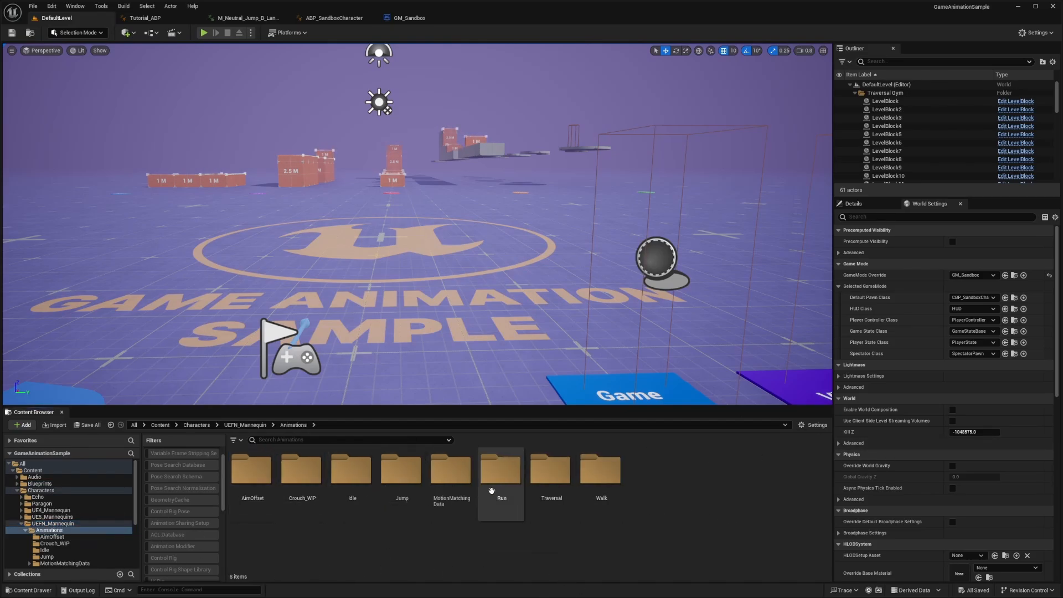
mouse_move(451, 471)
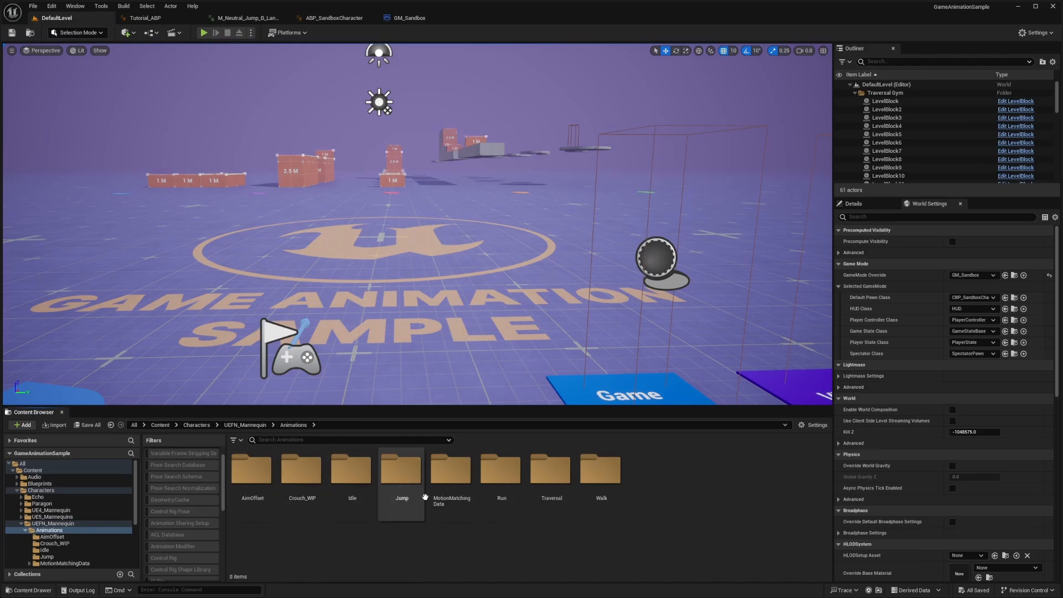
double_click(352, 468)
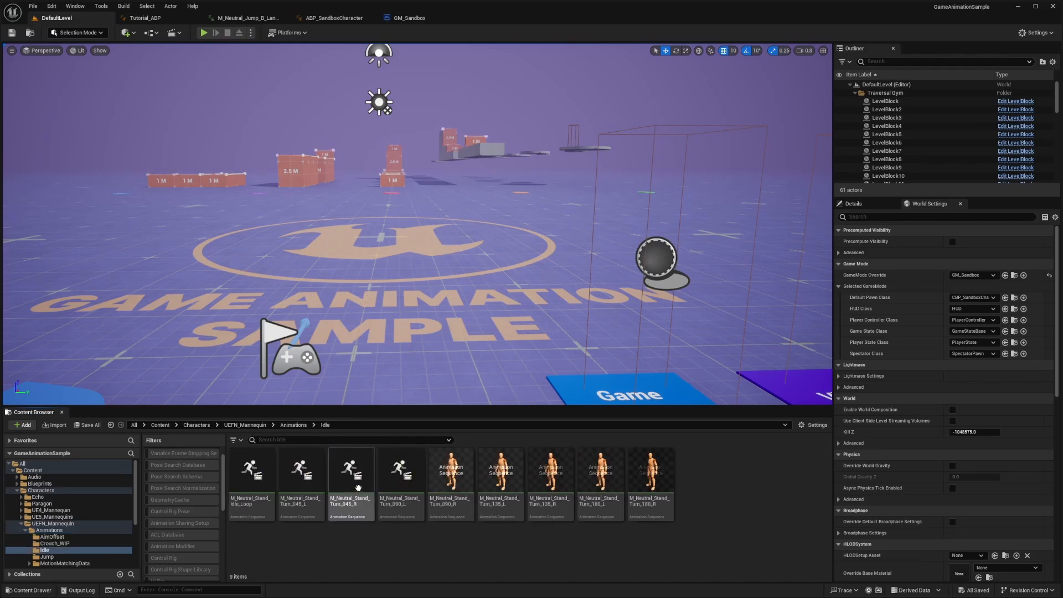
double_click(351, 471)
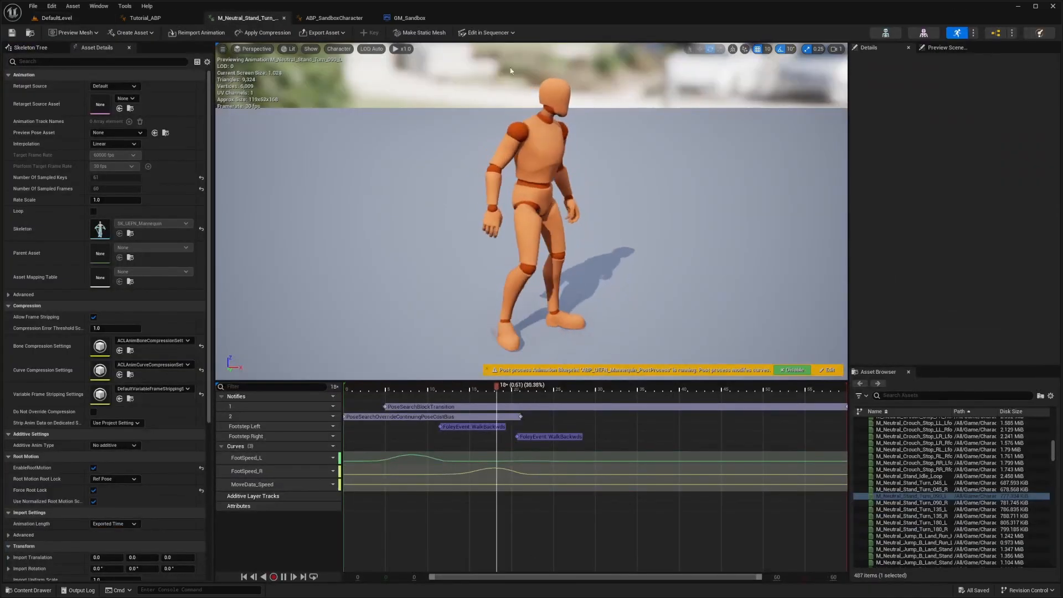
click(145, 18)
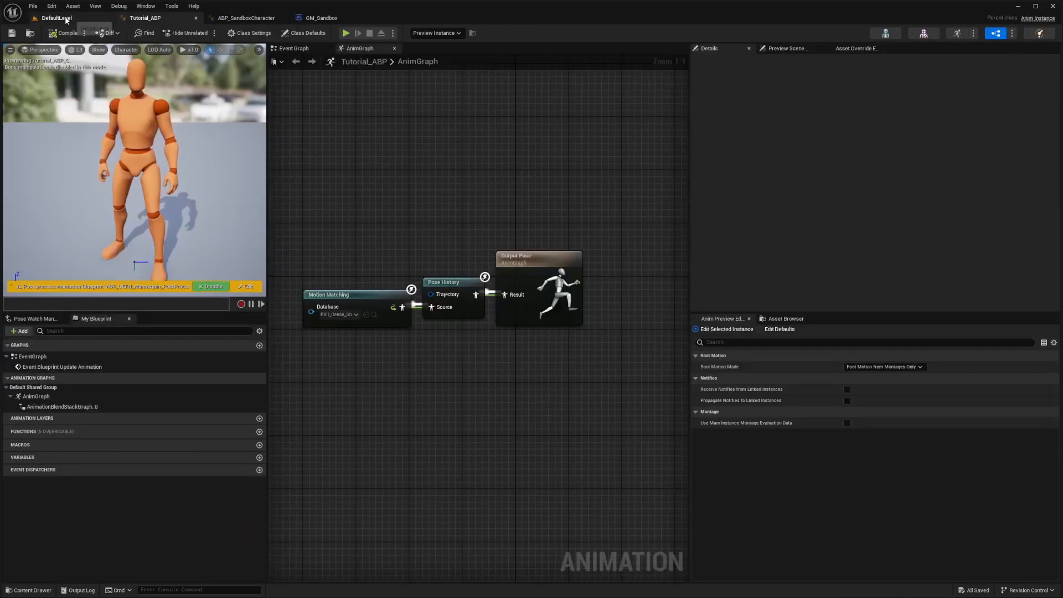
Preview the neutral jump landing animation, then show GM_Sandbox's Class Defaults.
click(319, 18)
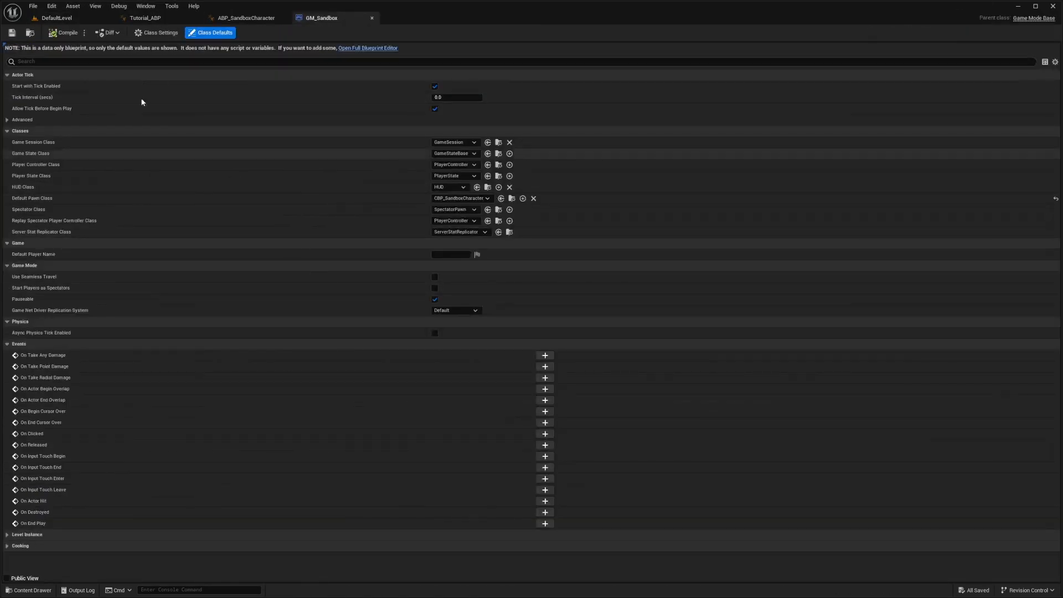
click(55, 17)
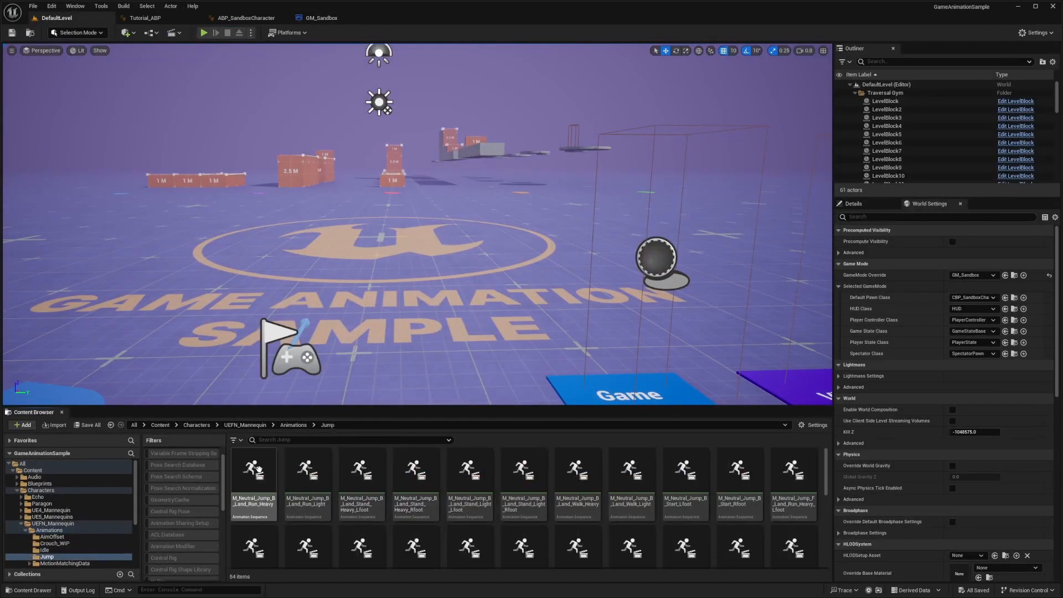
double_click(252, 468)
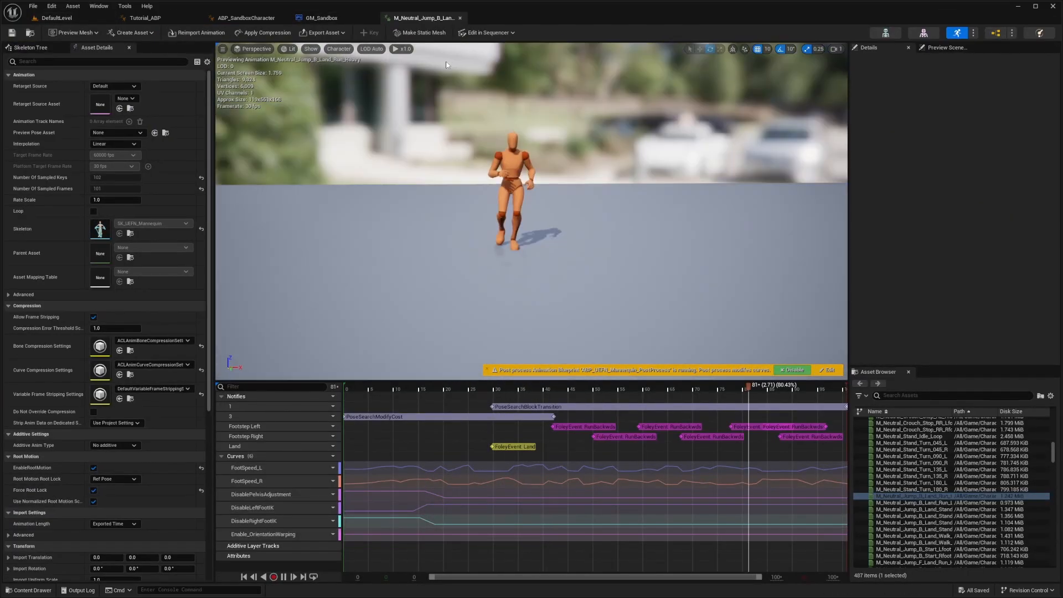
click(539, 397)
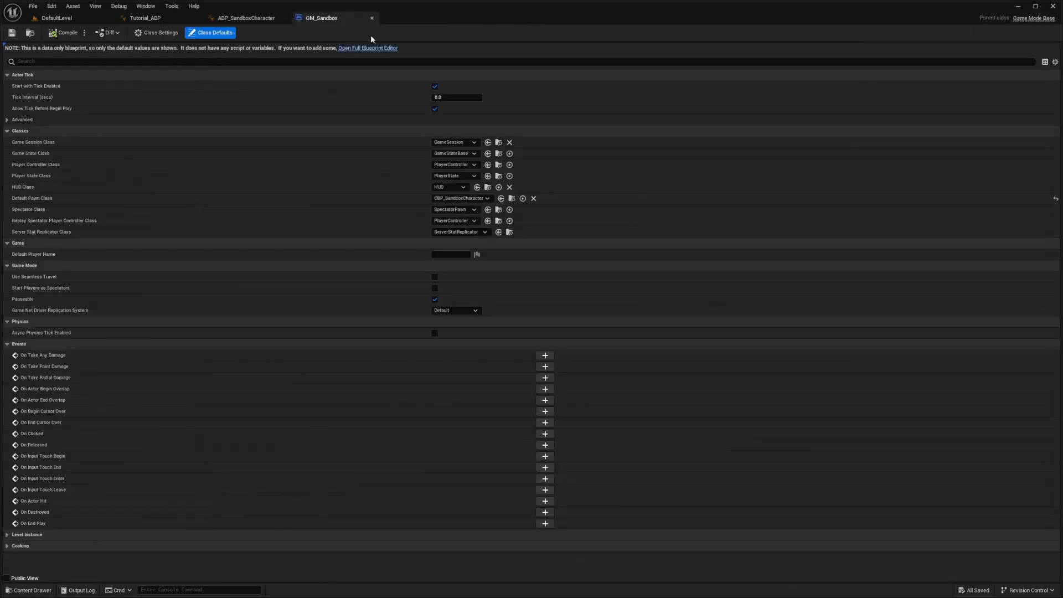
Navigate the Content Browser from Animations into the MotionMatchingData databases folder.
click(45, 18)
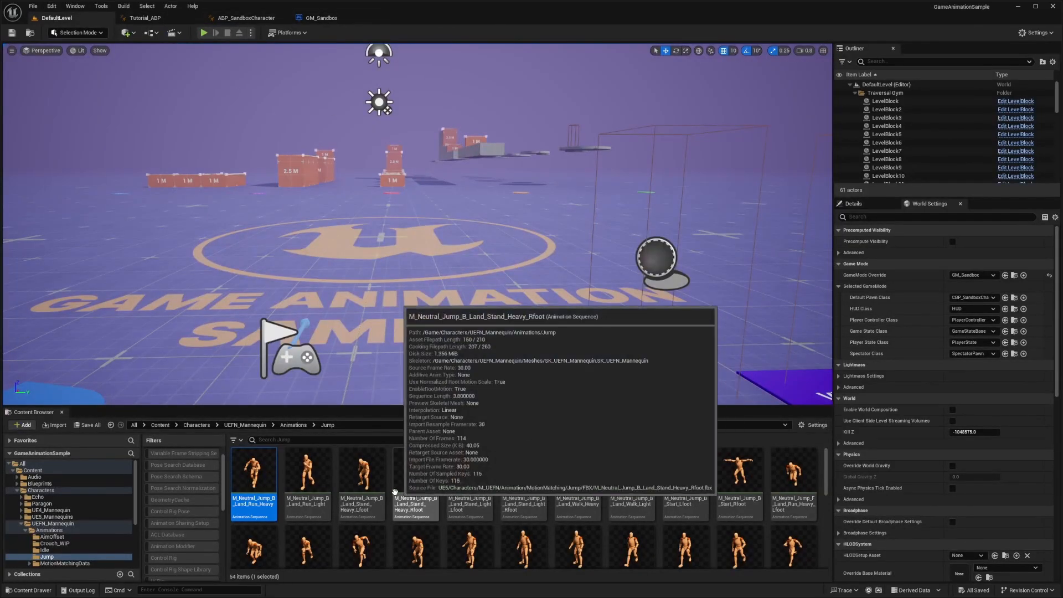
click(44, 536)
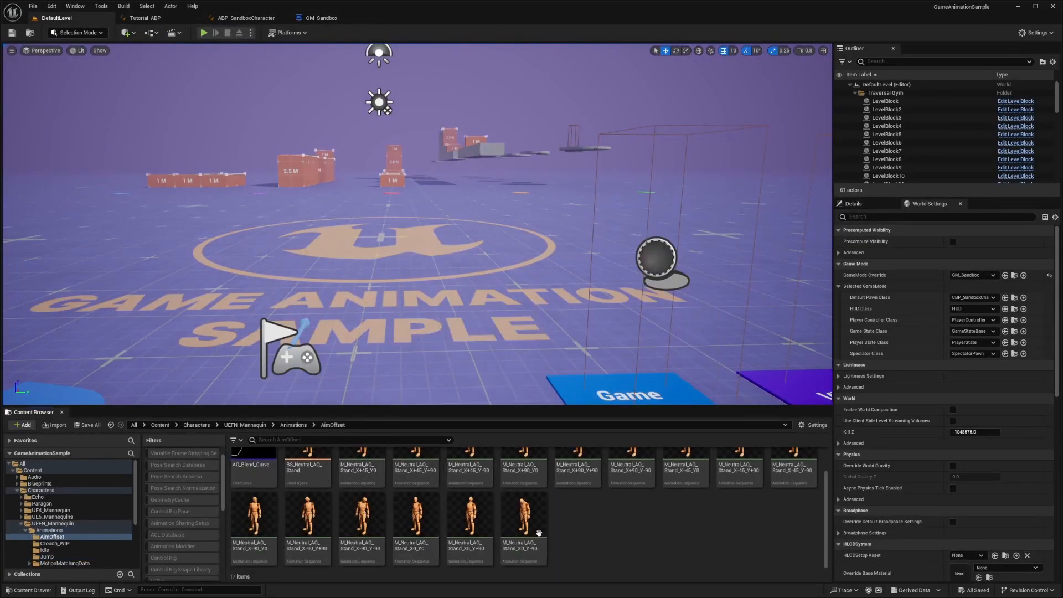
double_click(523, 518)
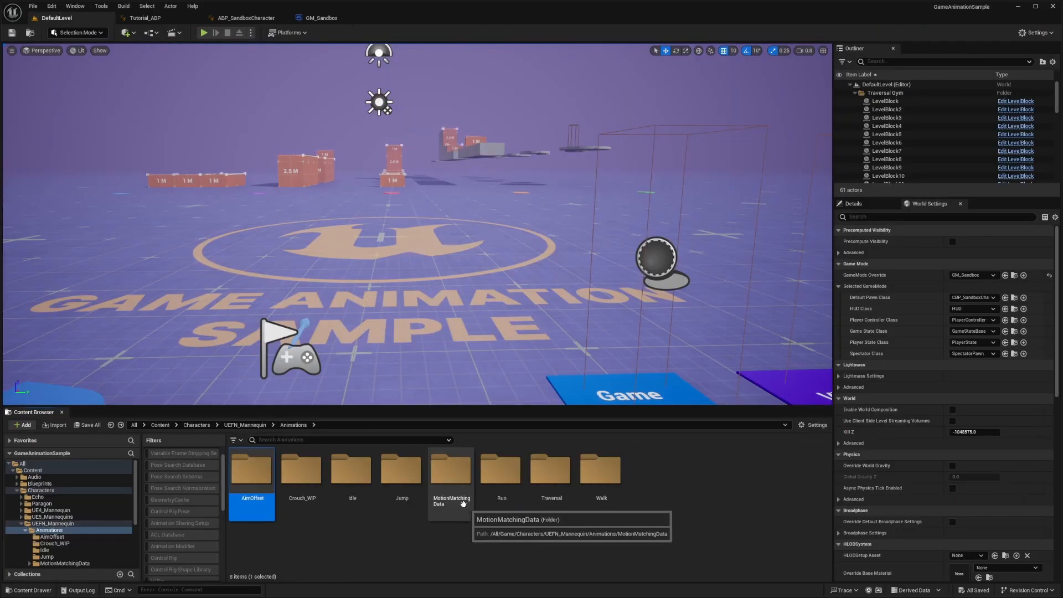
double_click(451, 469)
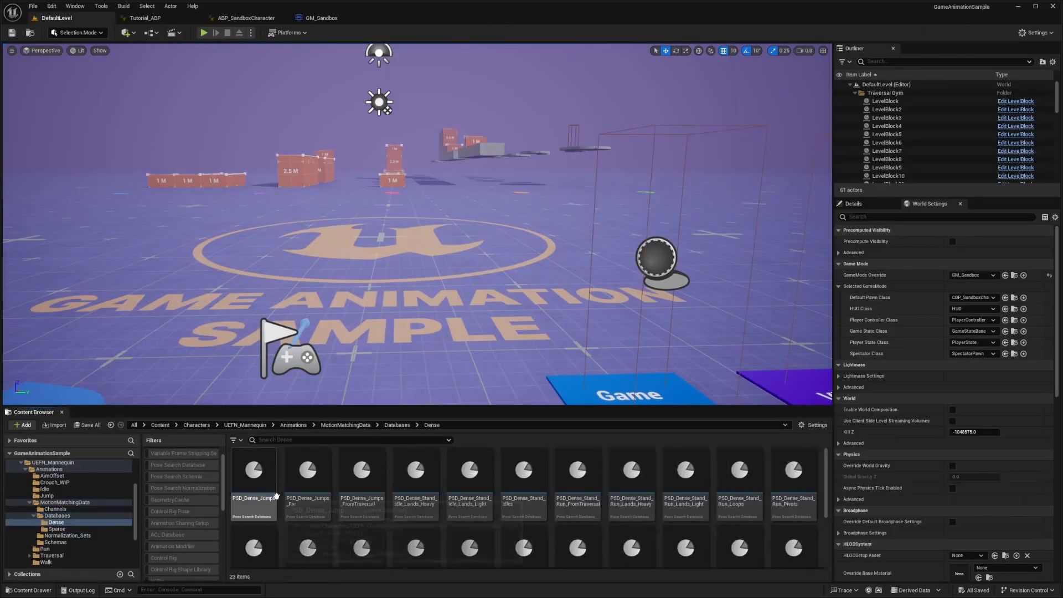
double_click(253, 475)
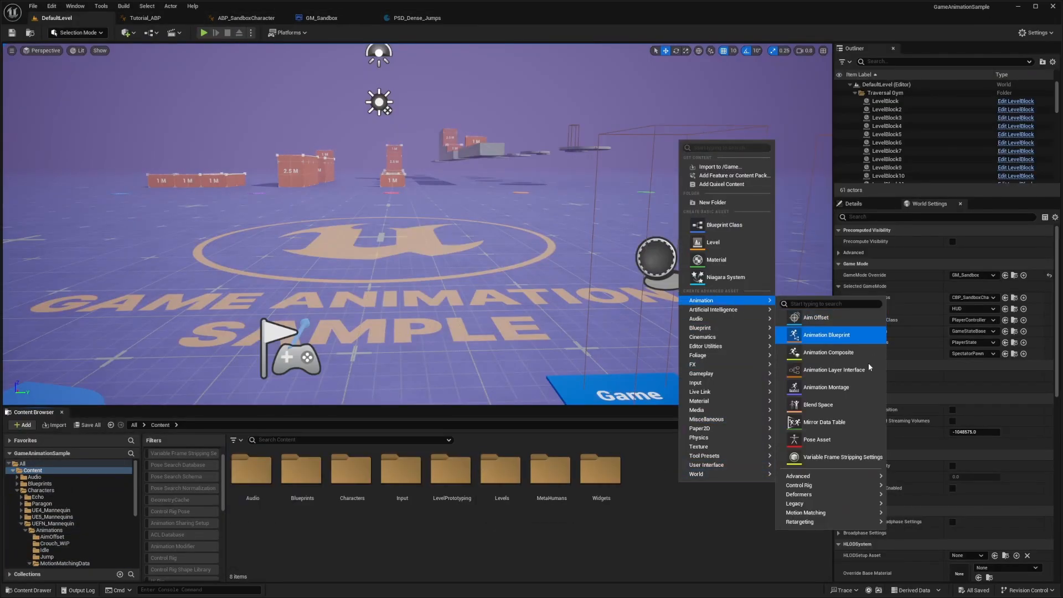
mouse_move(805, 511)
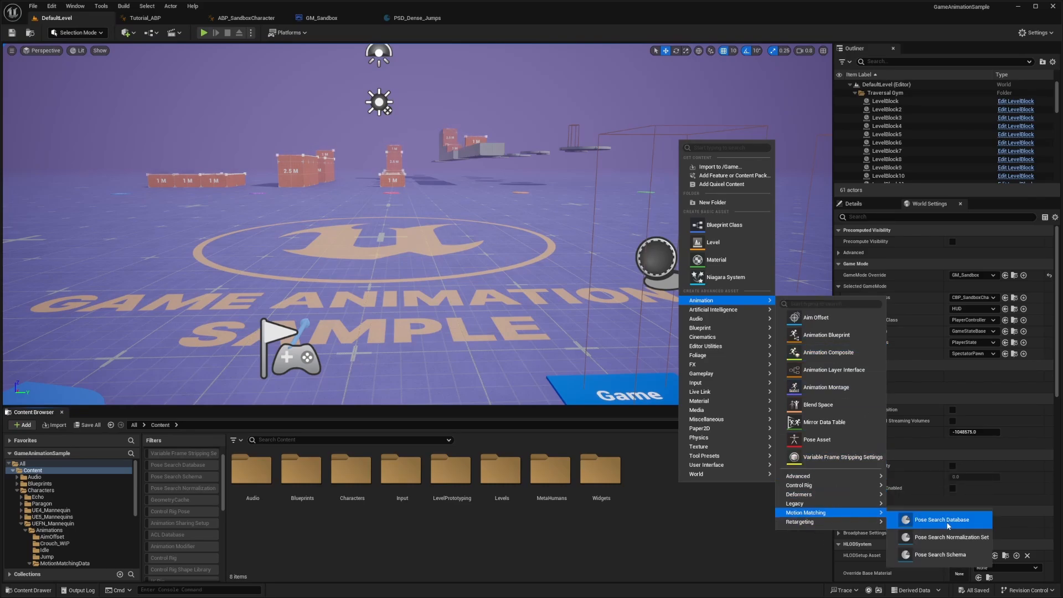
mouse_move(965, 543)
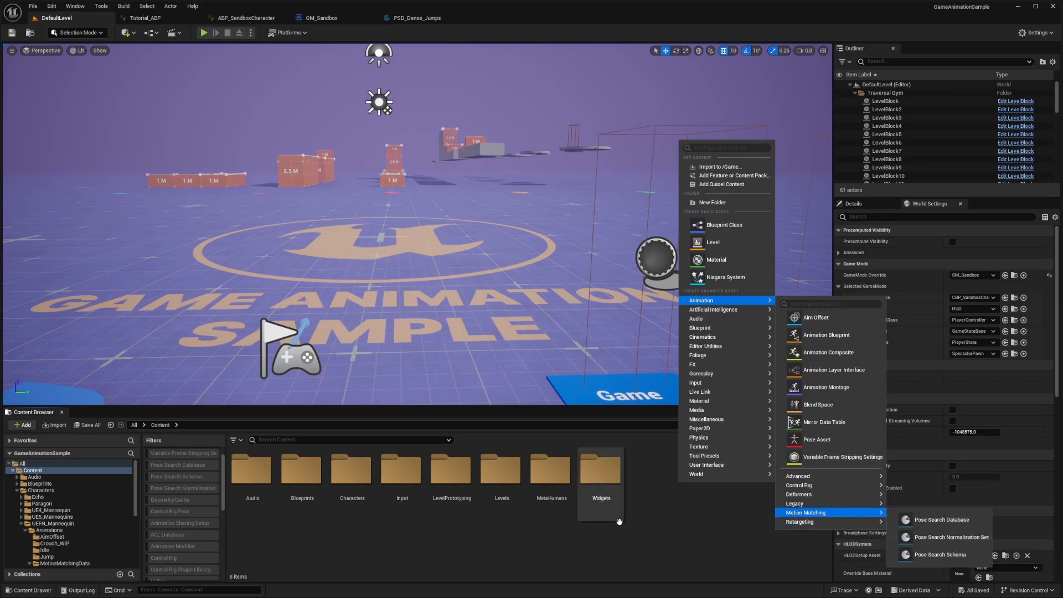
Dismiss the Motion Matching asset creation menu and switch to the CBP_SandboxCharacter blueprint.
click(500, 18)
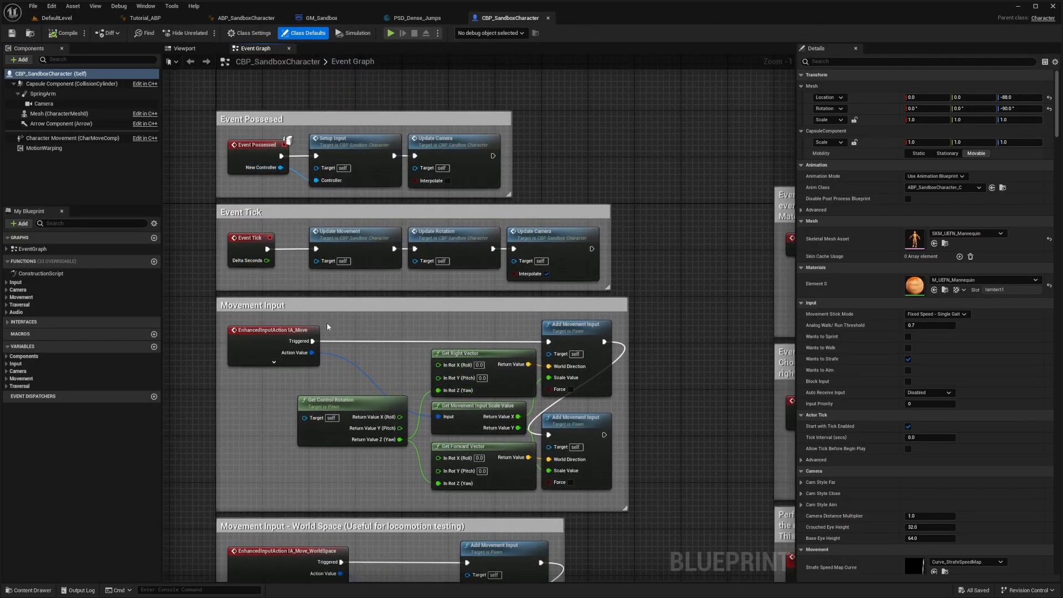
Scroll the Event Graph down past movement, camera, walk and jump logic to the Crouch Input comment.
scroll(down, 3)
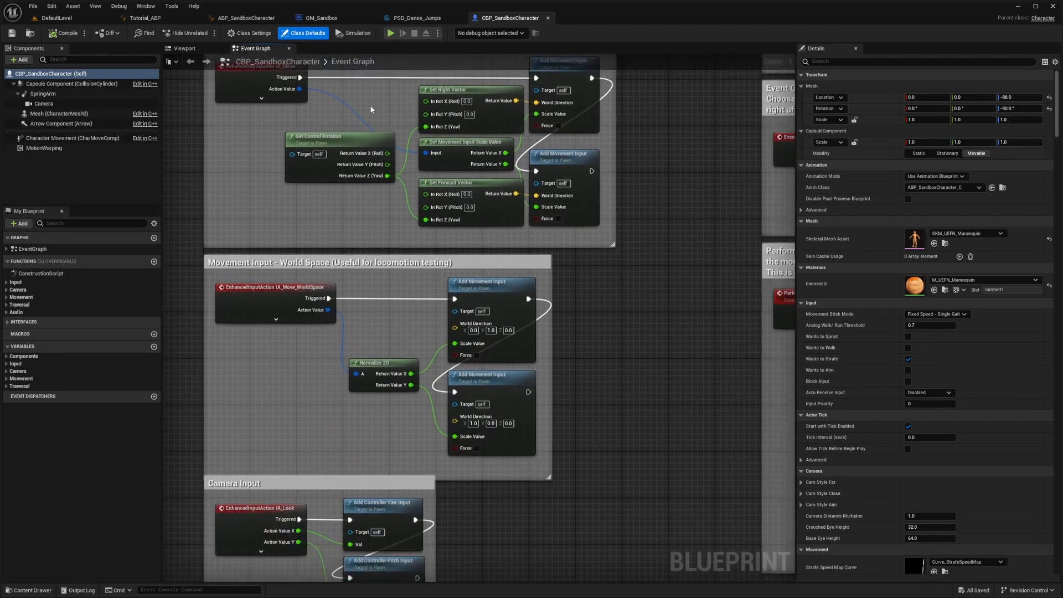
scroll(down, 3)
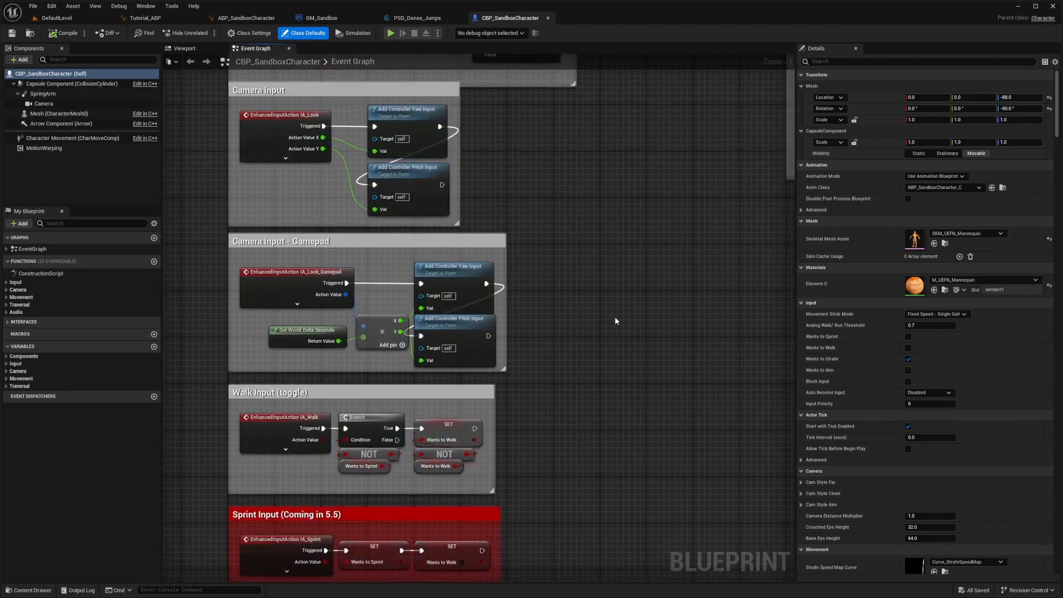
scroll(down, 3)
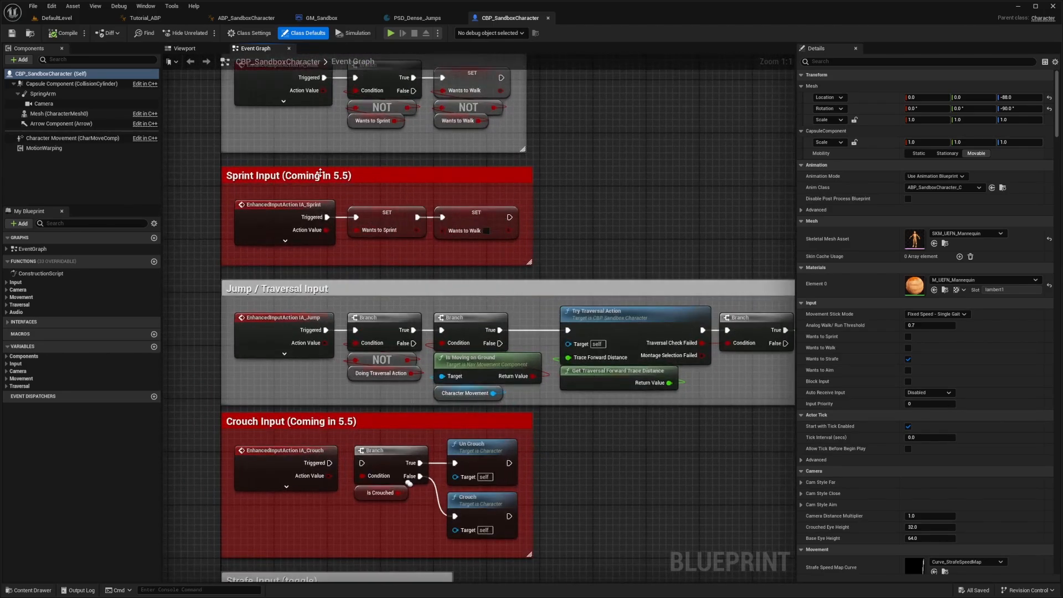
click(290, 420)
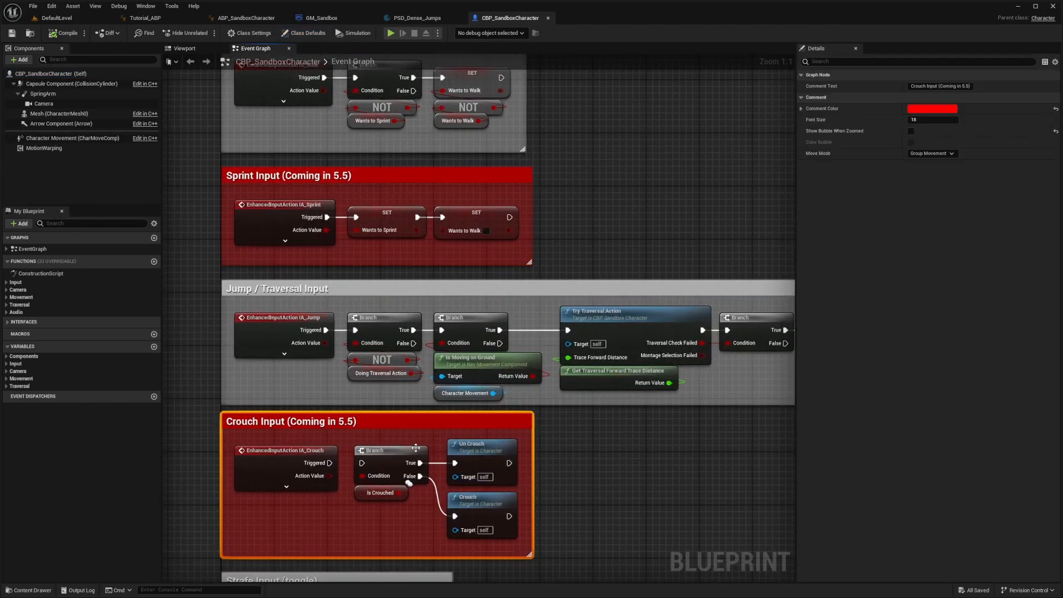
Deselect the Crouch Input comment and switch over to the browser with the Motion Matching docs.
scroll(down, 3)
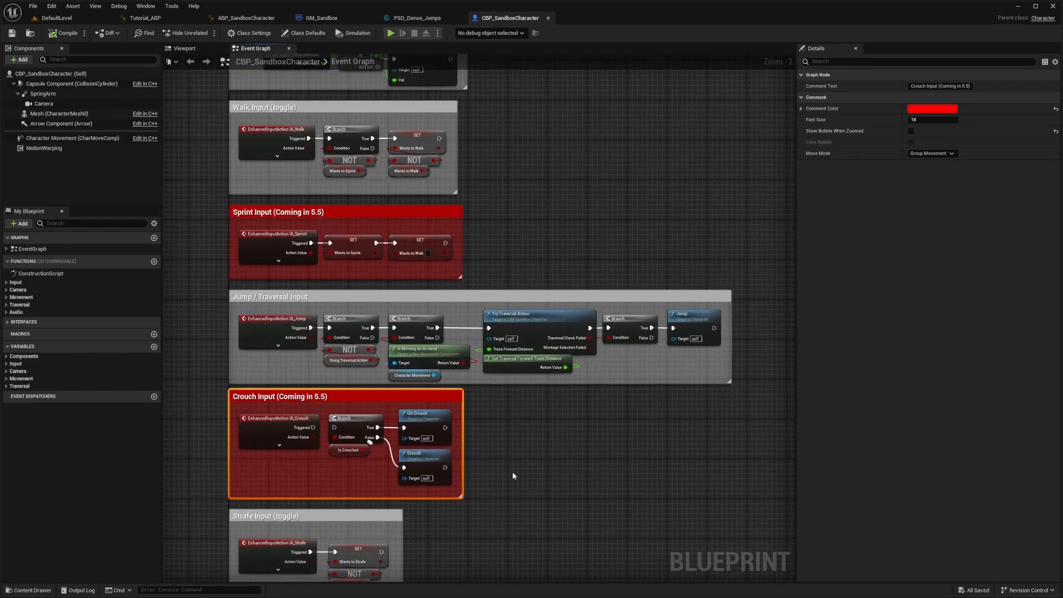
mouse_move(306, 235)
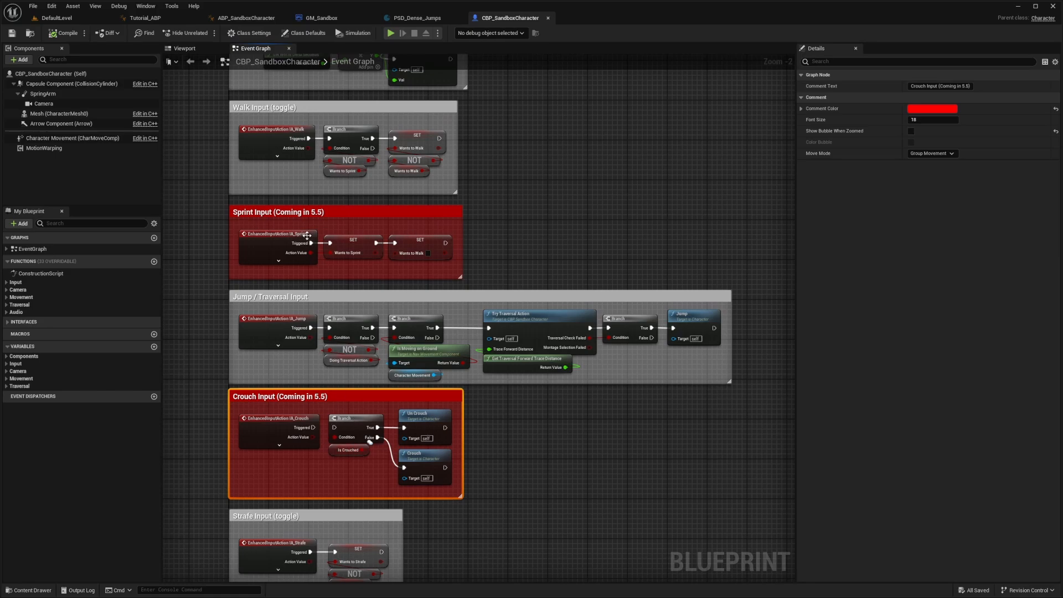
click(533, 289)
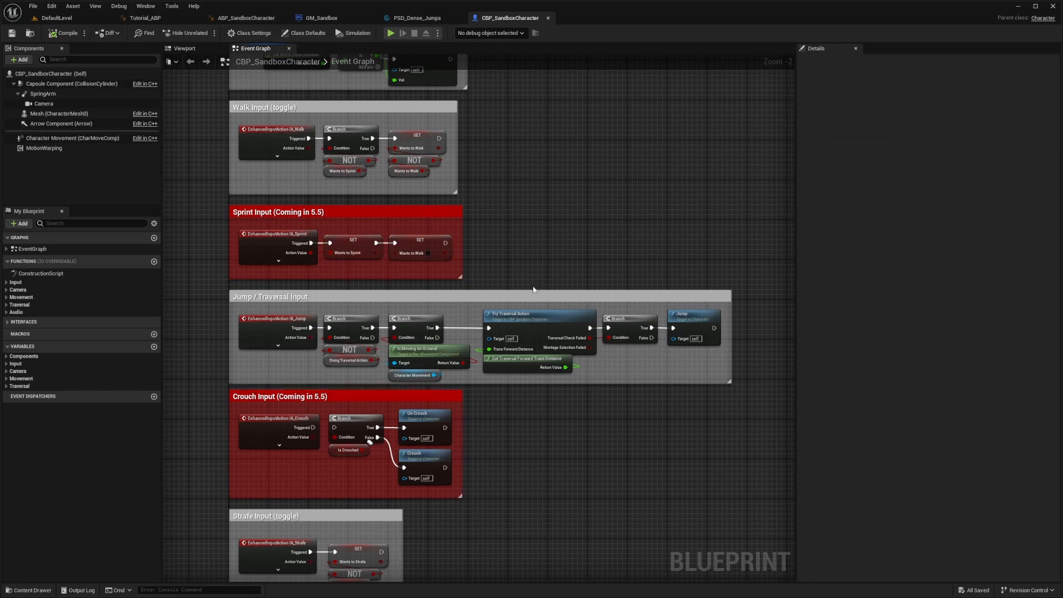
click(390, 32)
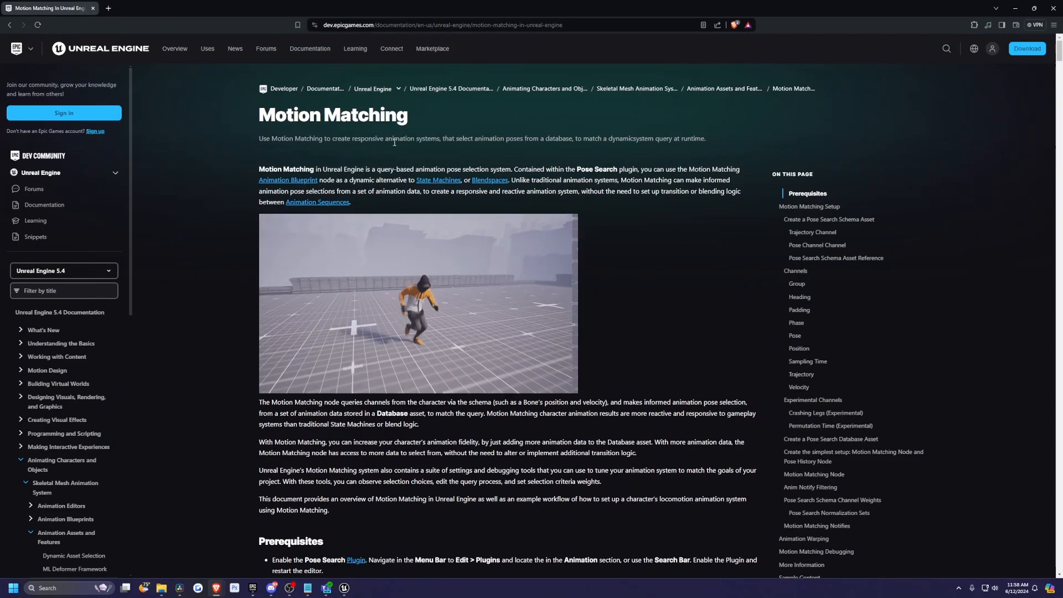
Scroll through Prerequisites, Pose Search Schema and Channels sections, then back toward the top.
scroll(down, 3)
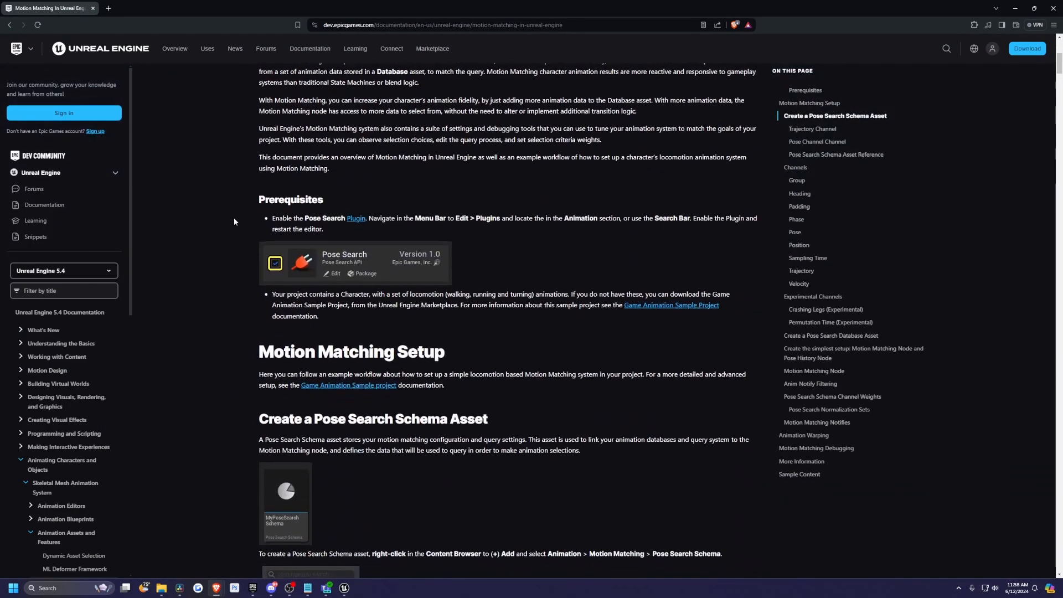
mouse_move(359, 265)
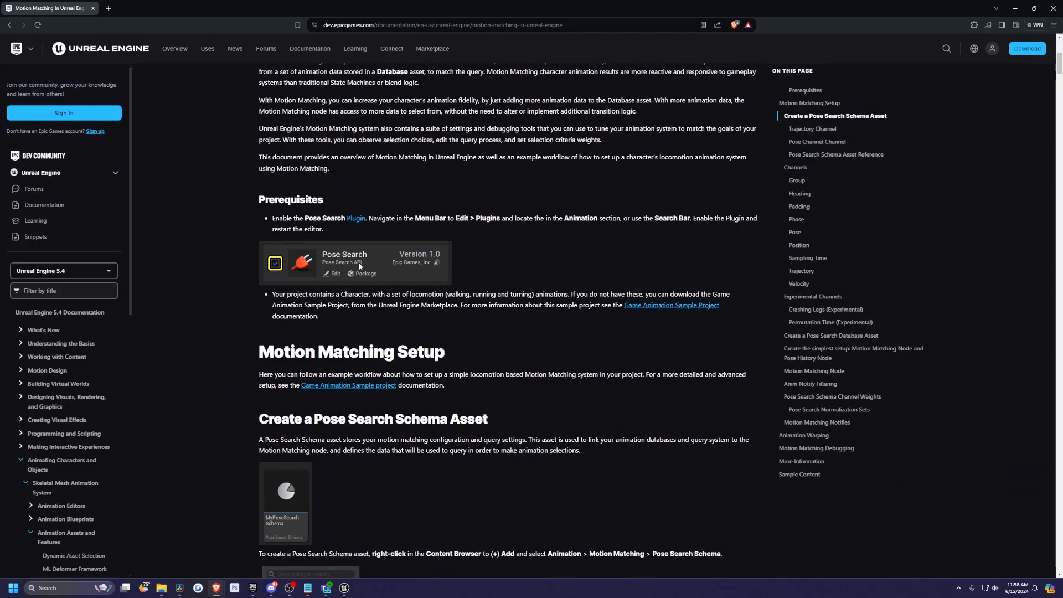
mouse_move(295, 313)
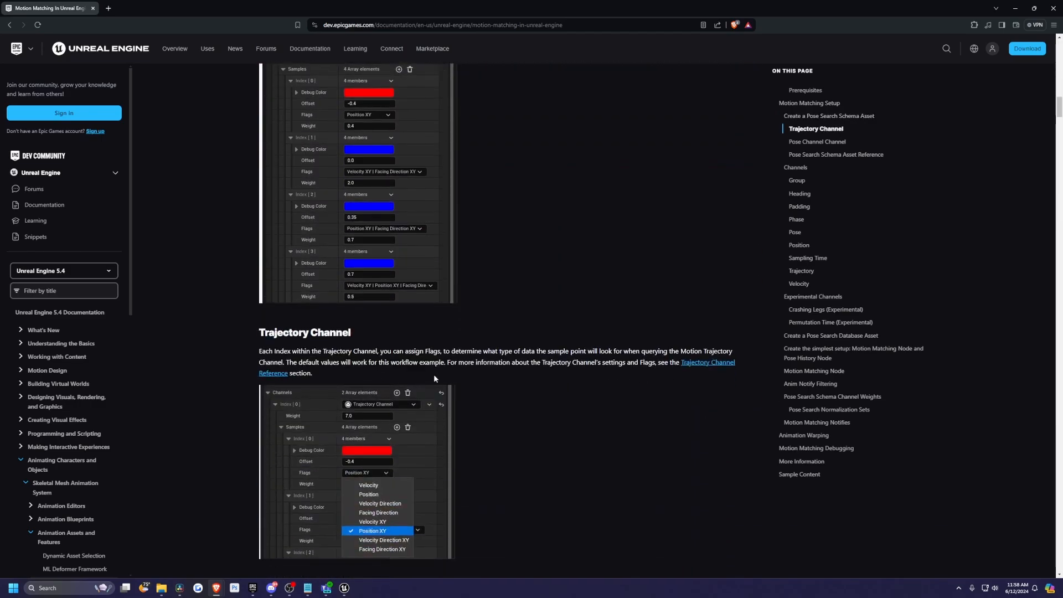
scroll(down, 3)
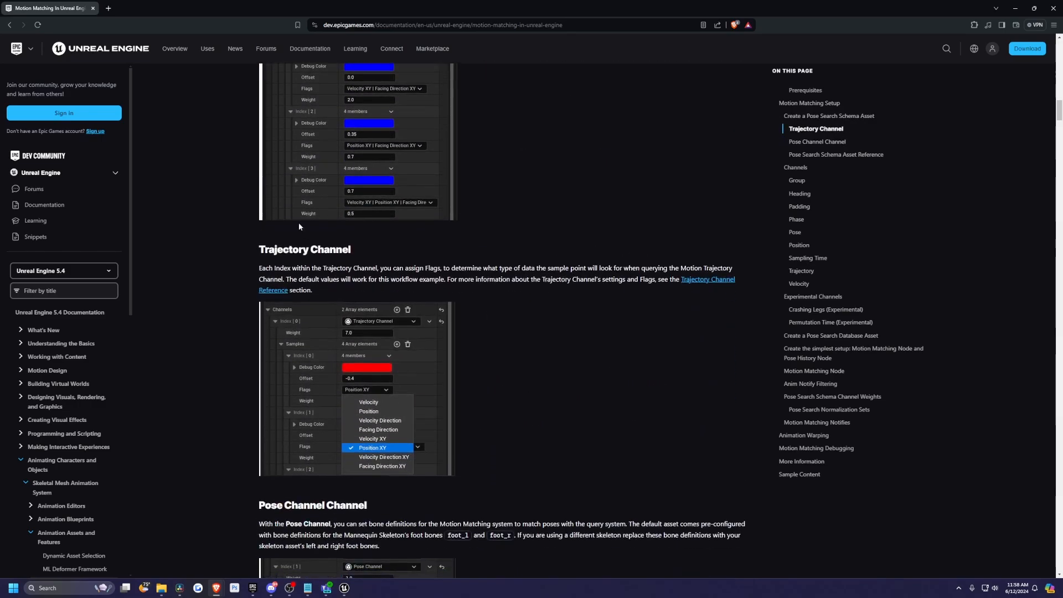
scroll(down, 3)
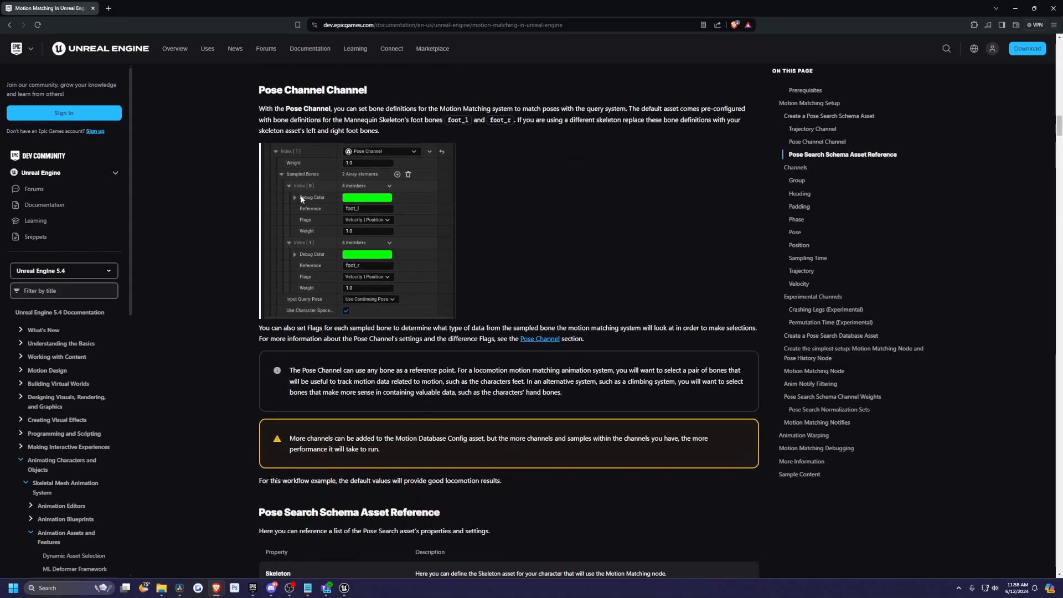
scroll(down, 3)
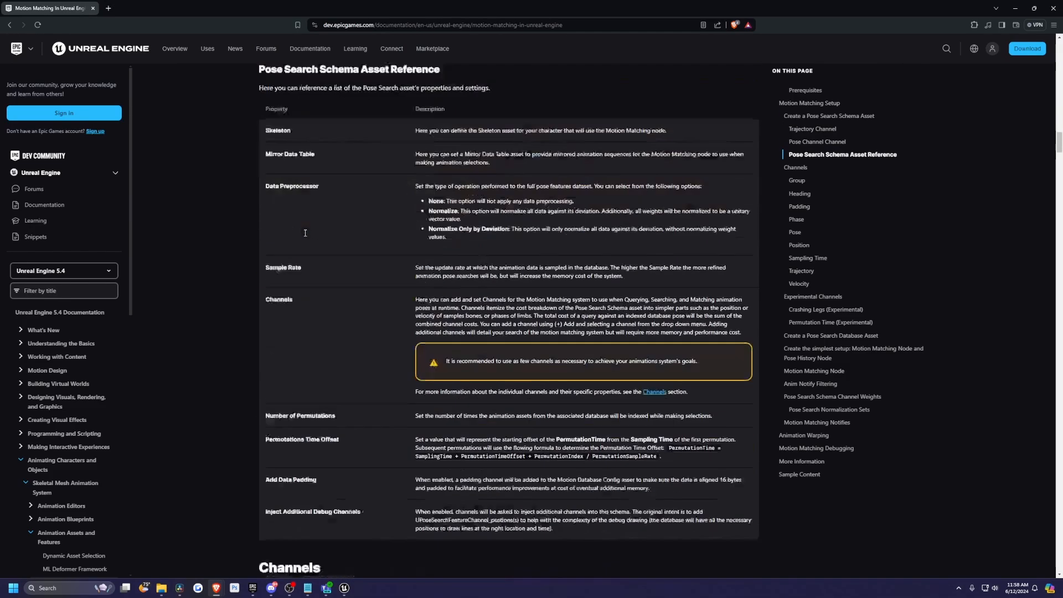
scroll(down, 3)
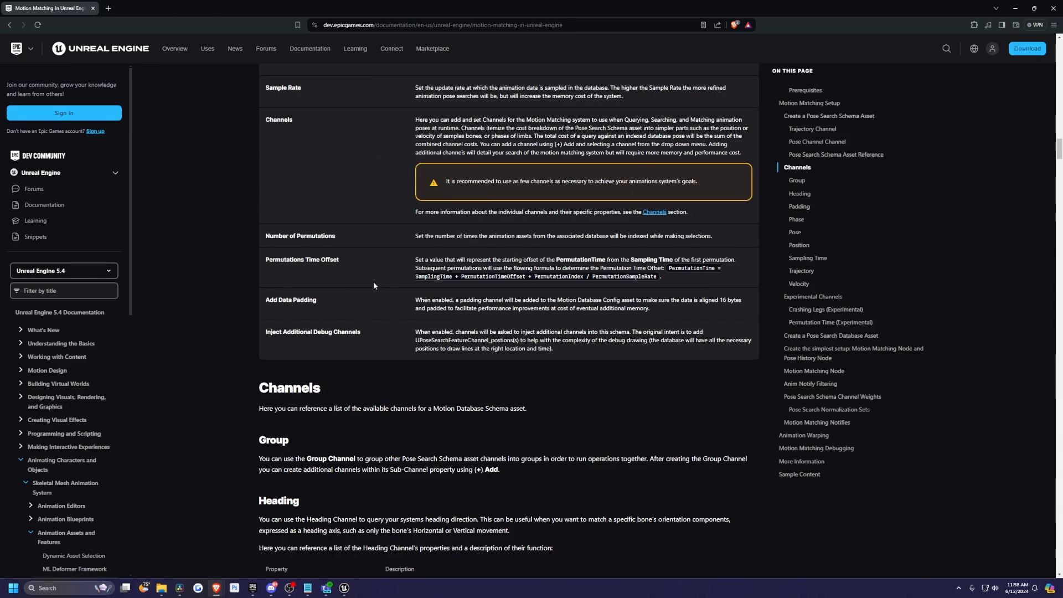
scroll(up, 3)
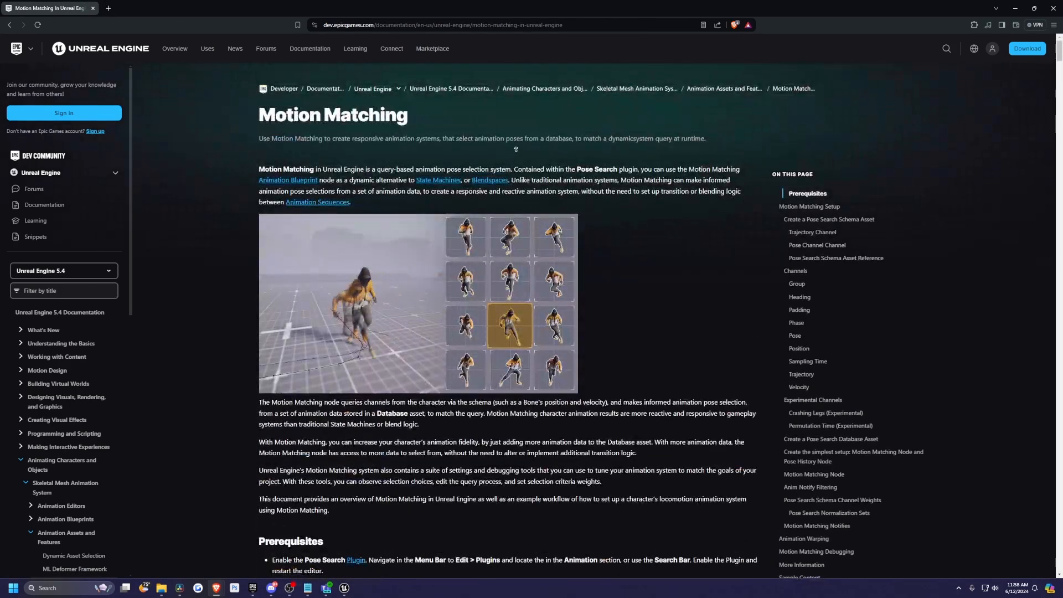